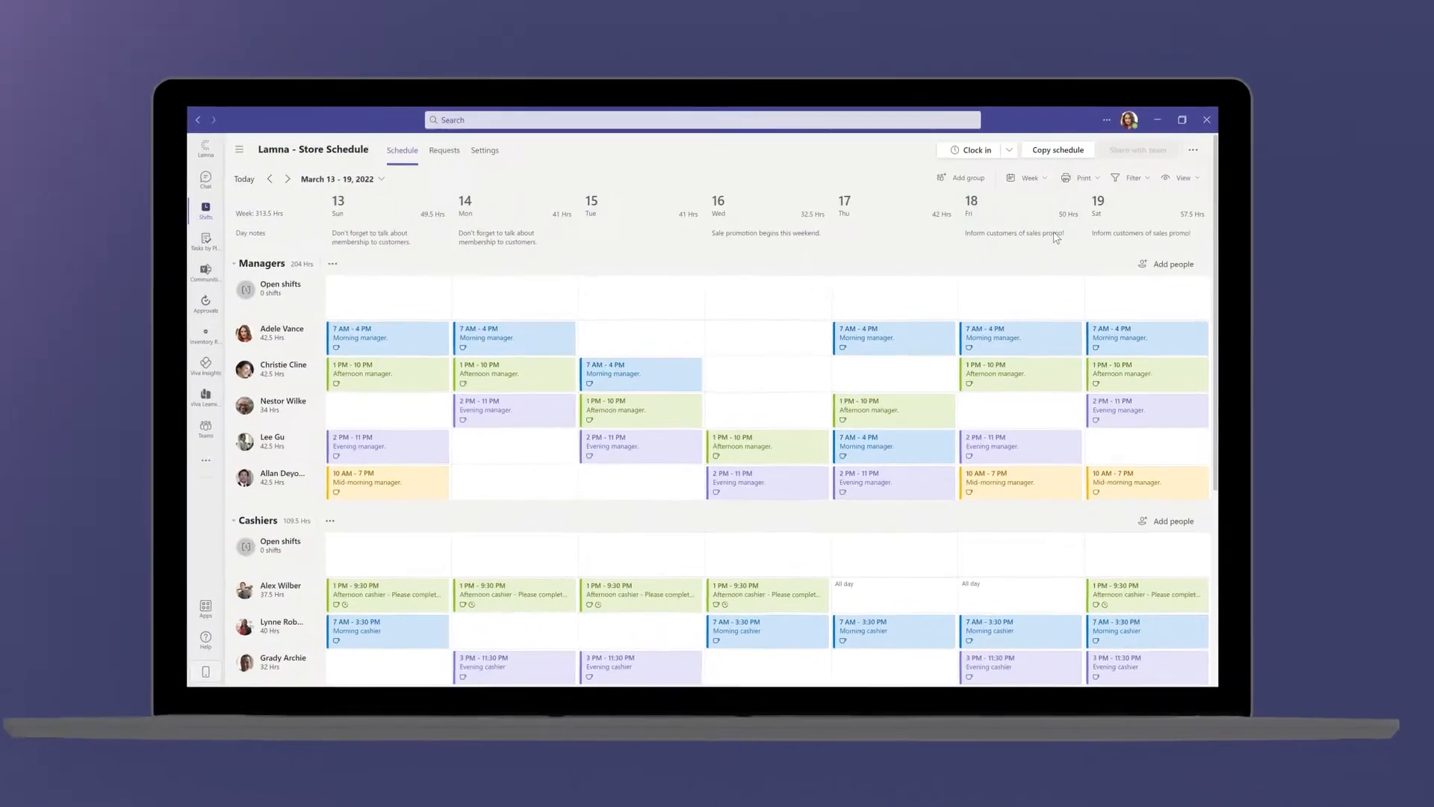
# Export the March 13–19, 2022 schedule in importable format and open the downloaded file
pyautogui.click(1194, 150)
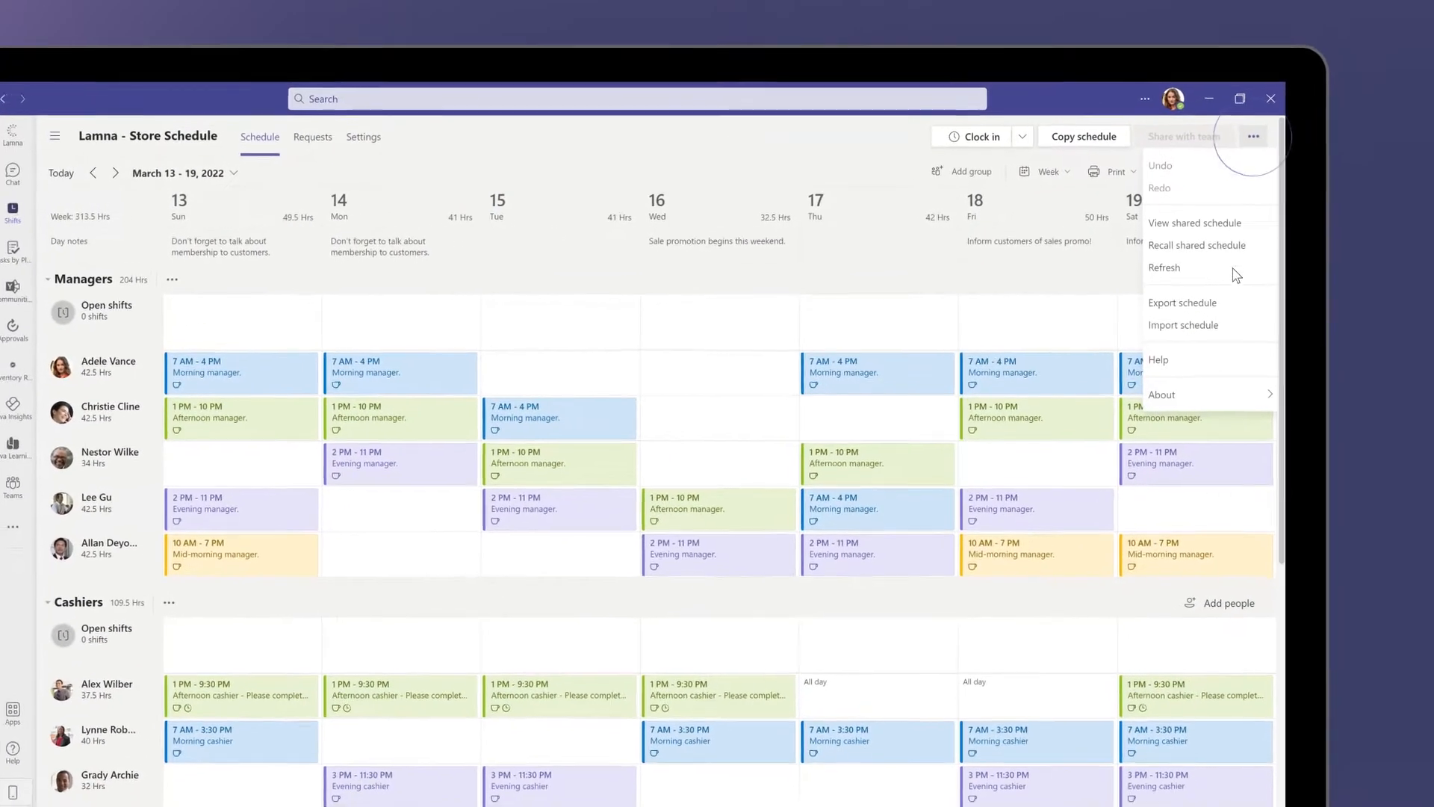
pyautogui.click(1181, 302)
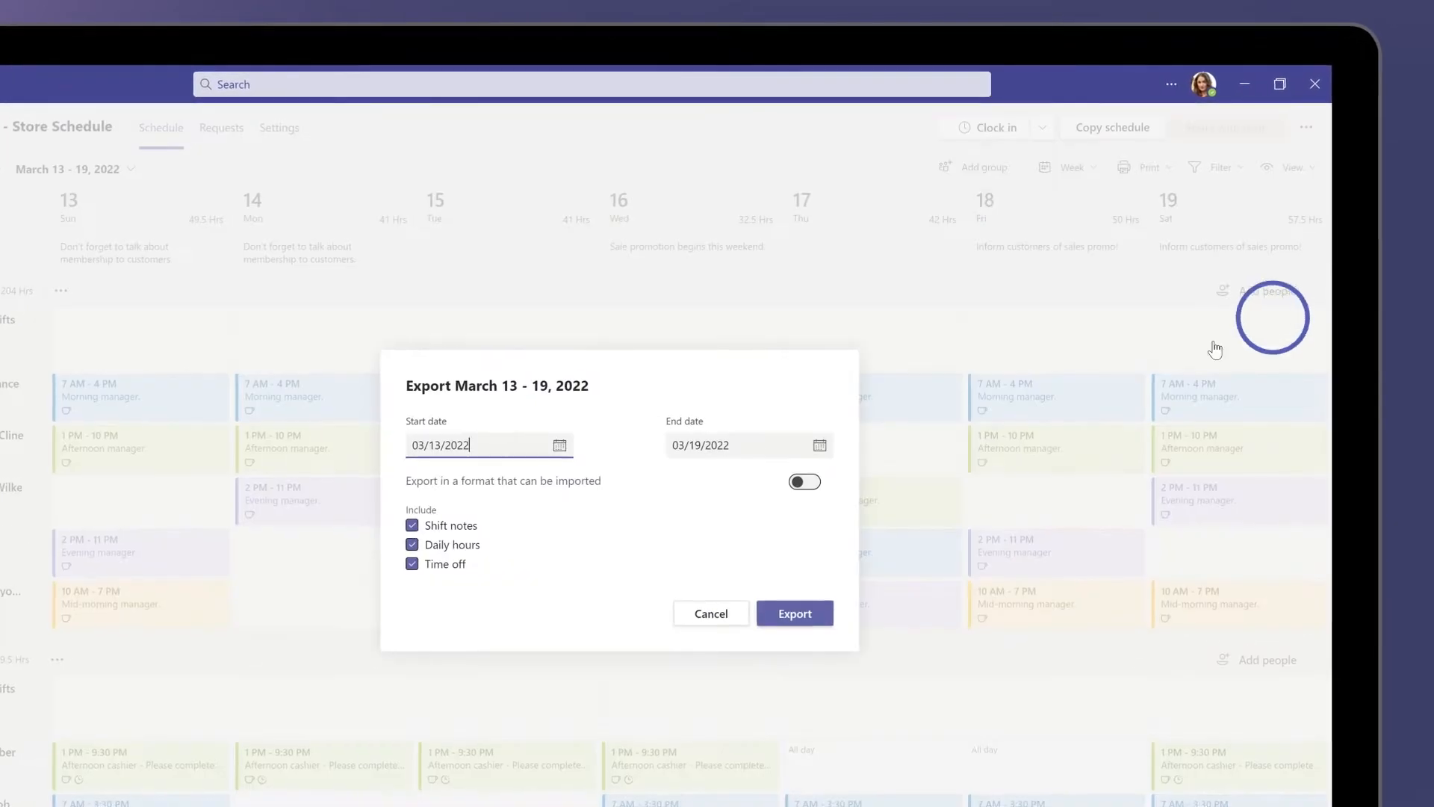
pyautogui.click(804, 482)
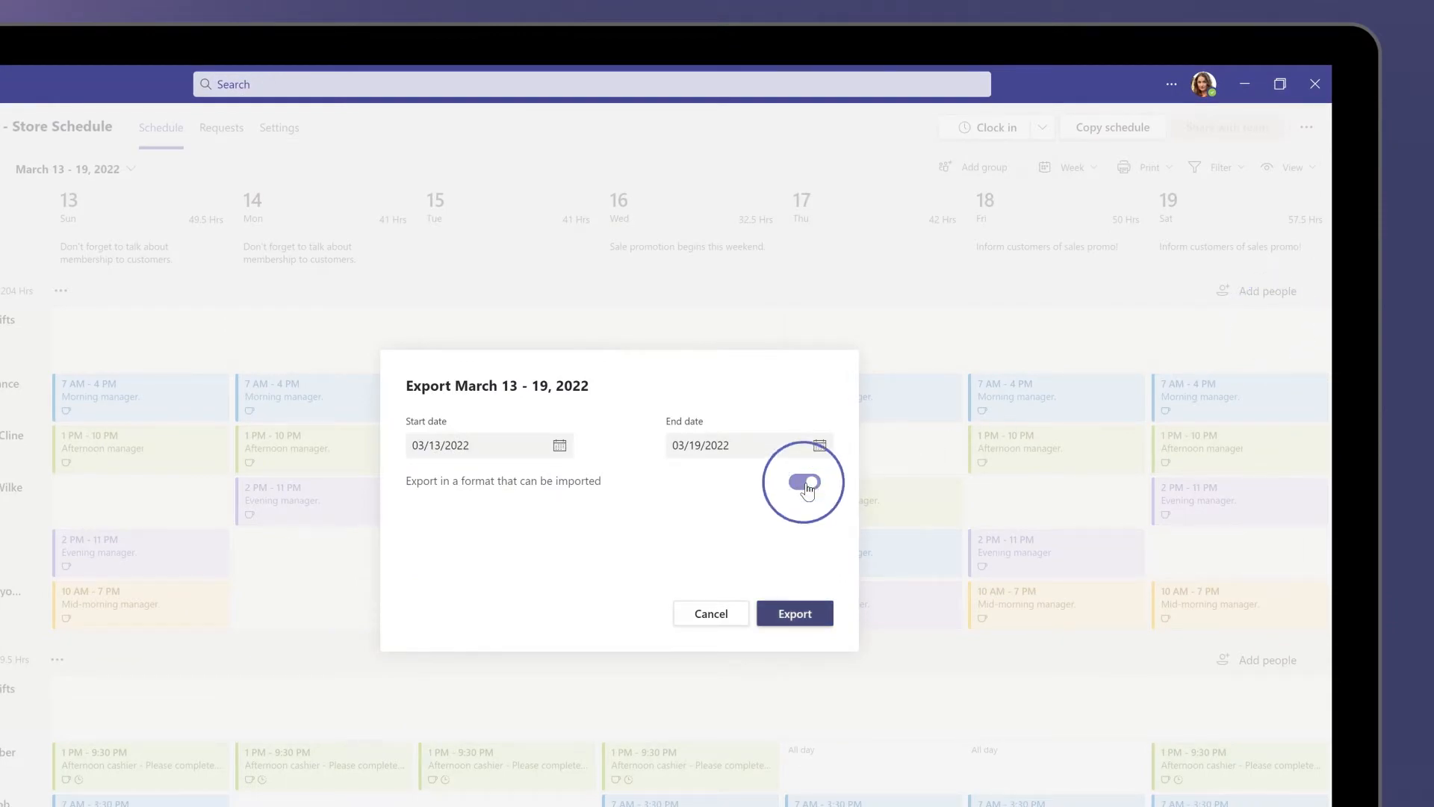
pyautogui.click(793, 613)
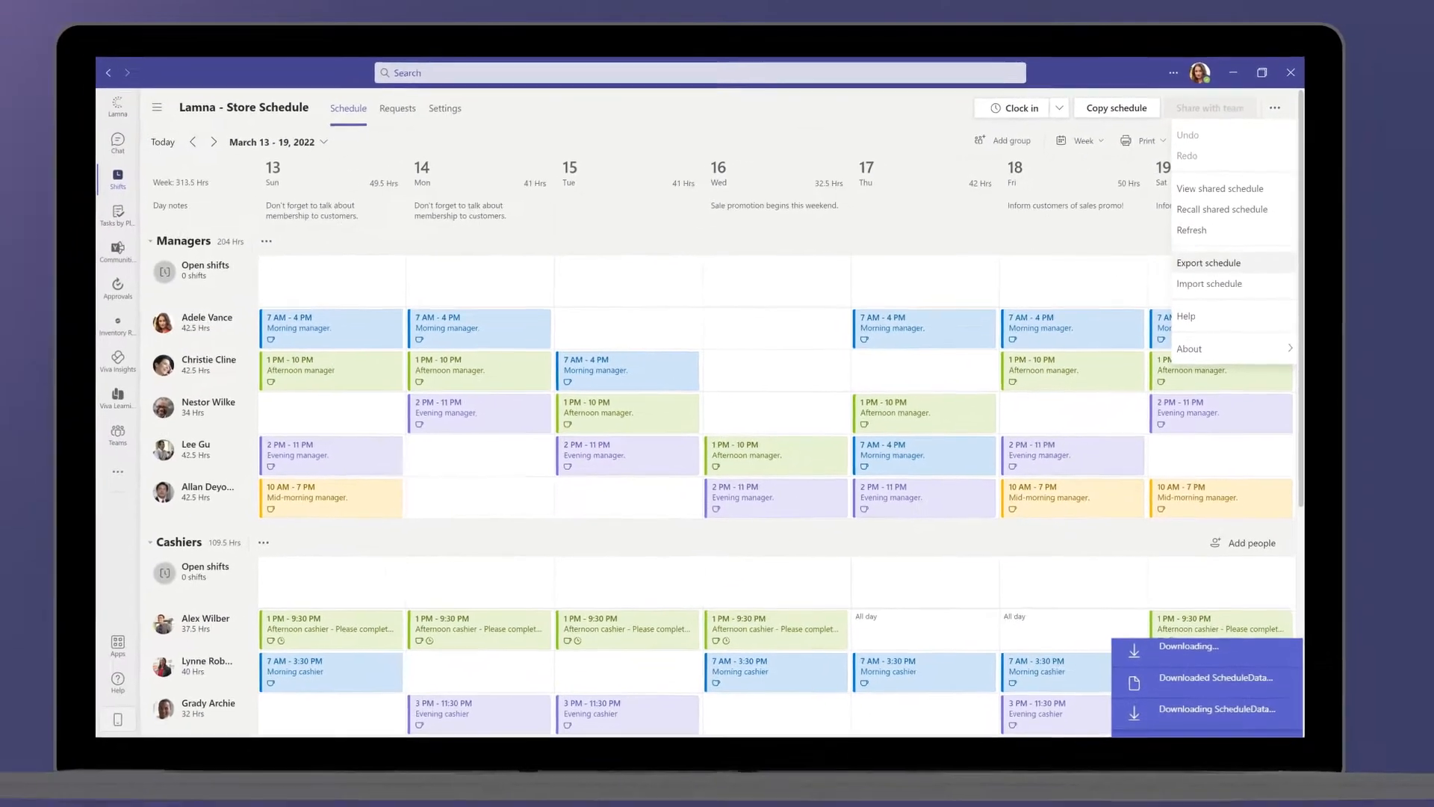
pyautogui.click(1215, 677)
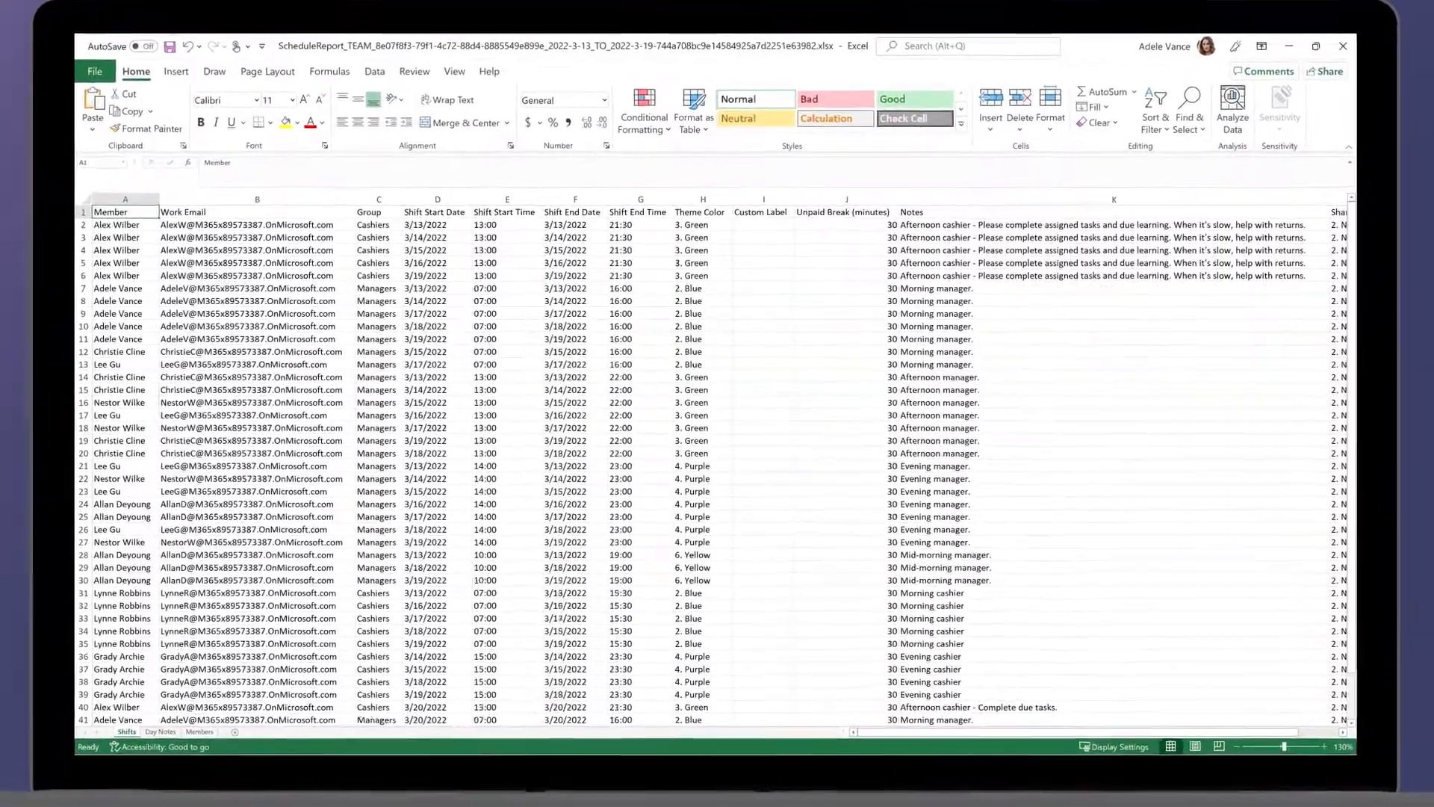
# Replace all 3/13/2022 shift dates with 3/20/2022 in the spreadsheet
pyautogui.press('Ctrl+f')
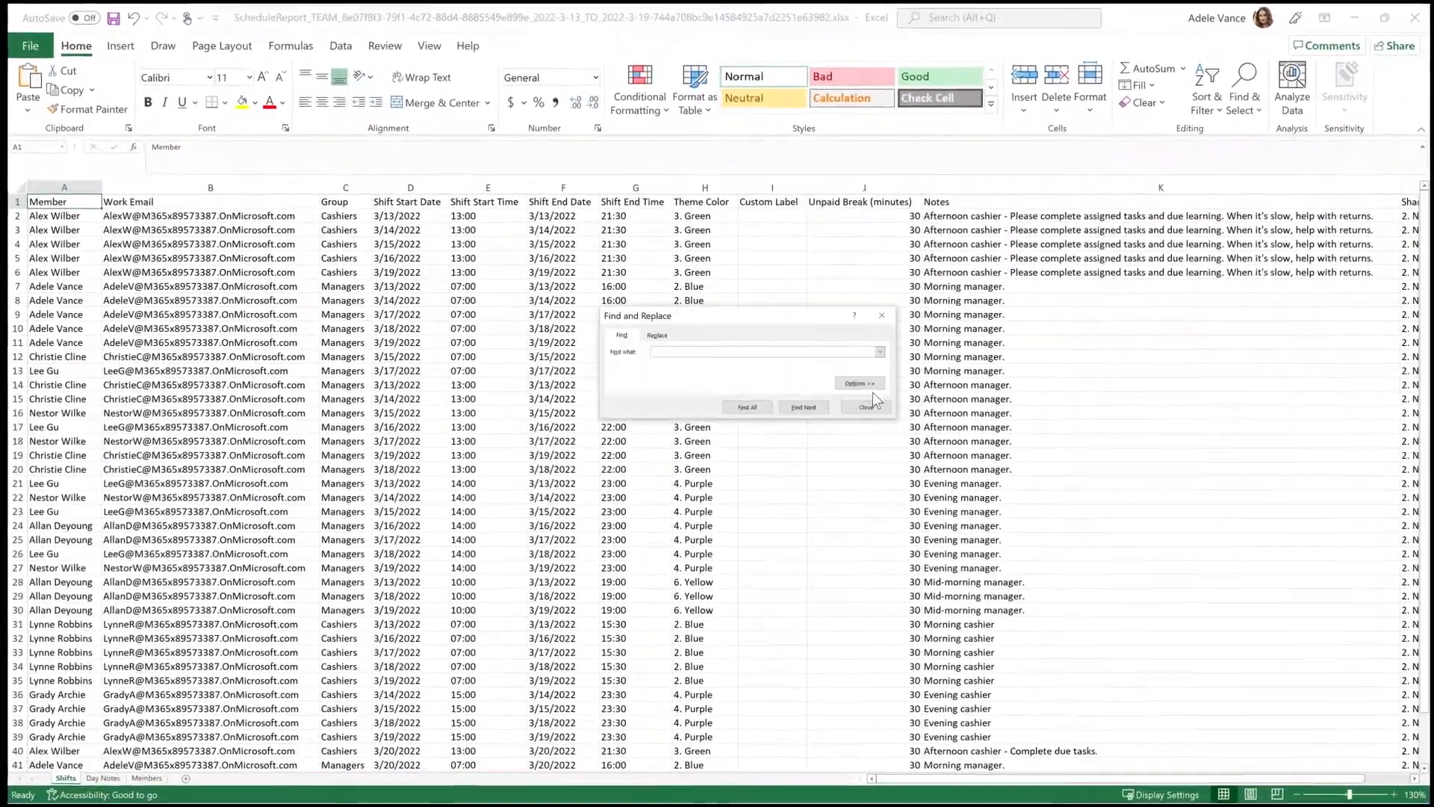
pyautogui.click(657, 335)
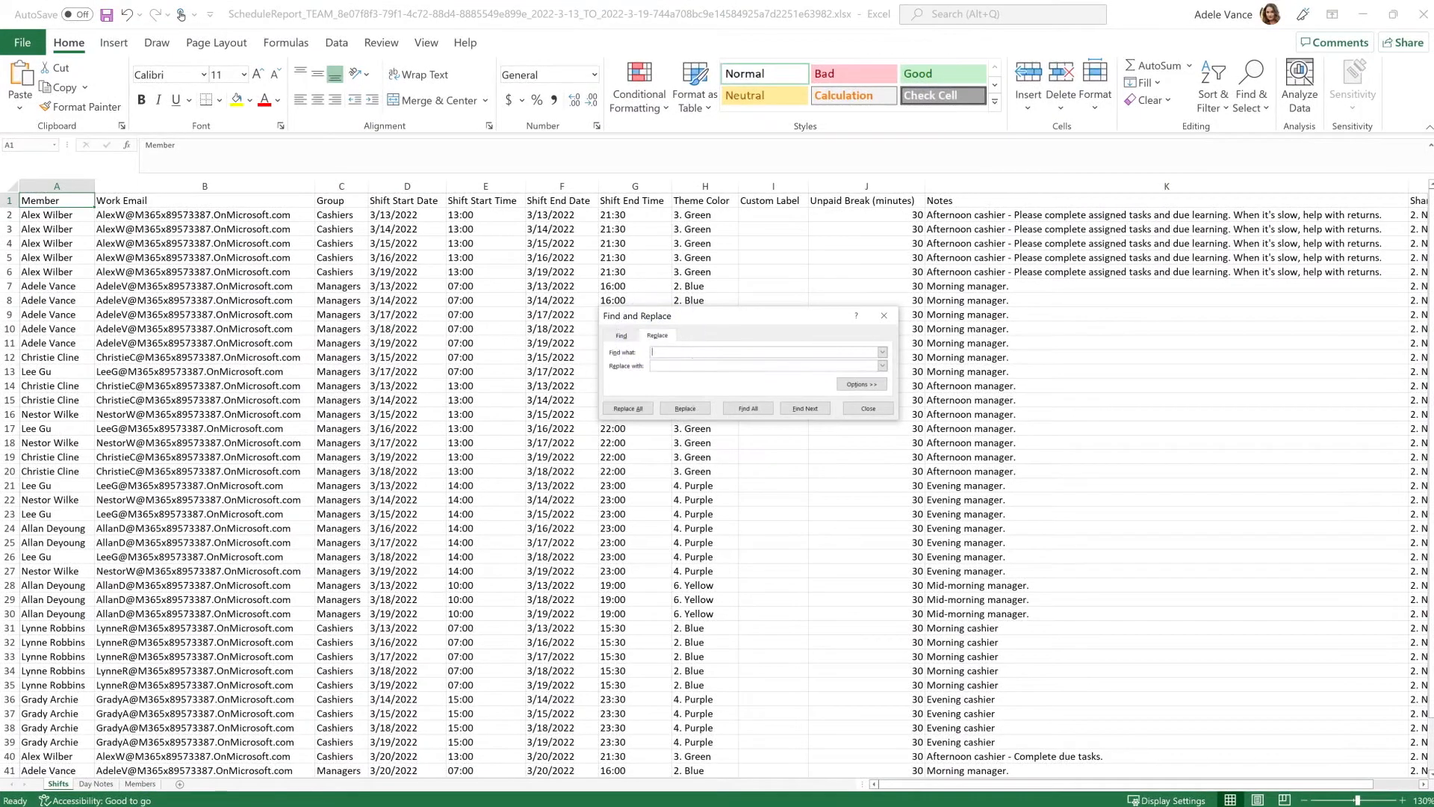
pyautogui.write('3/20/2022')
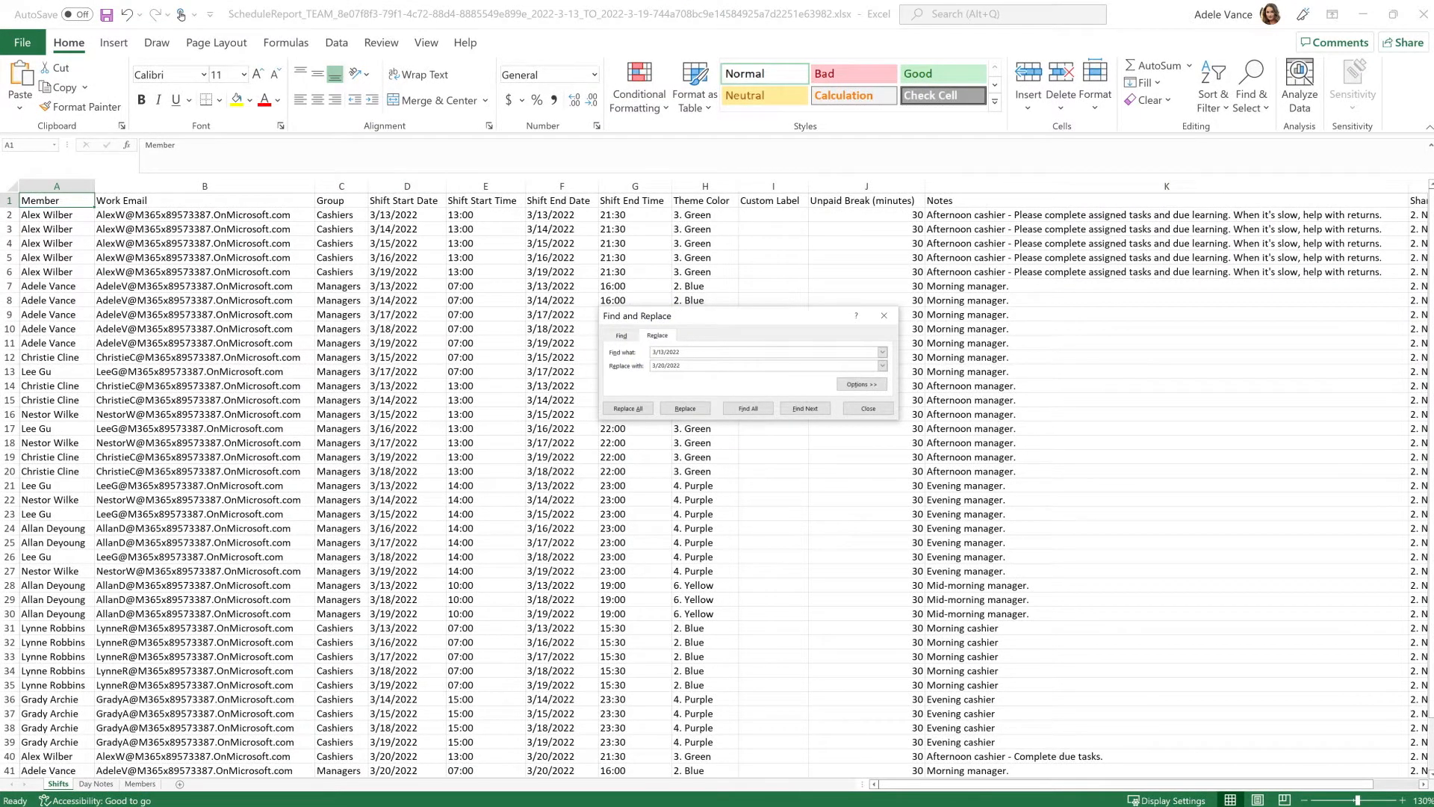
pyautogui.click(626, 408)
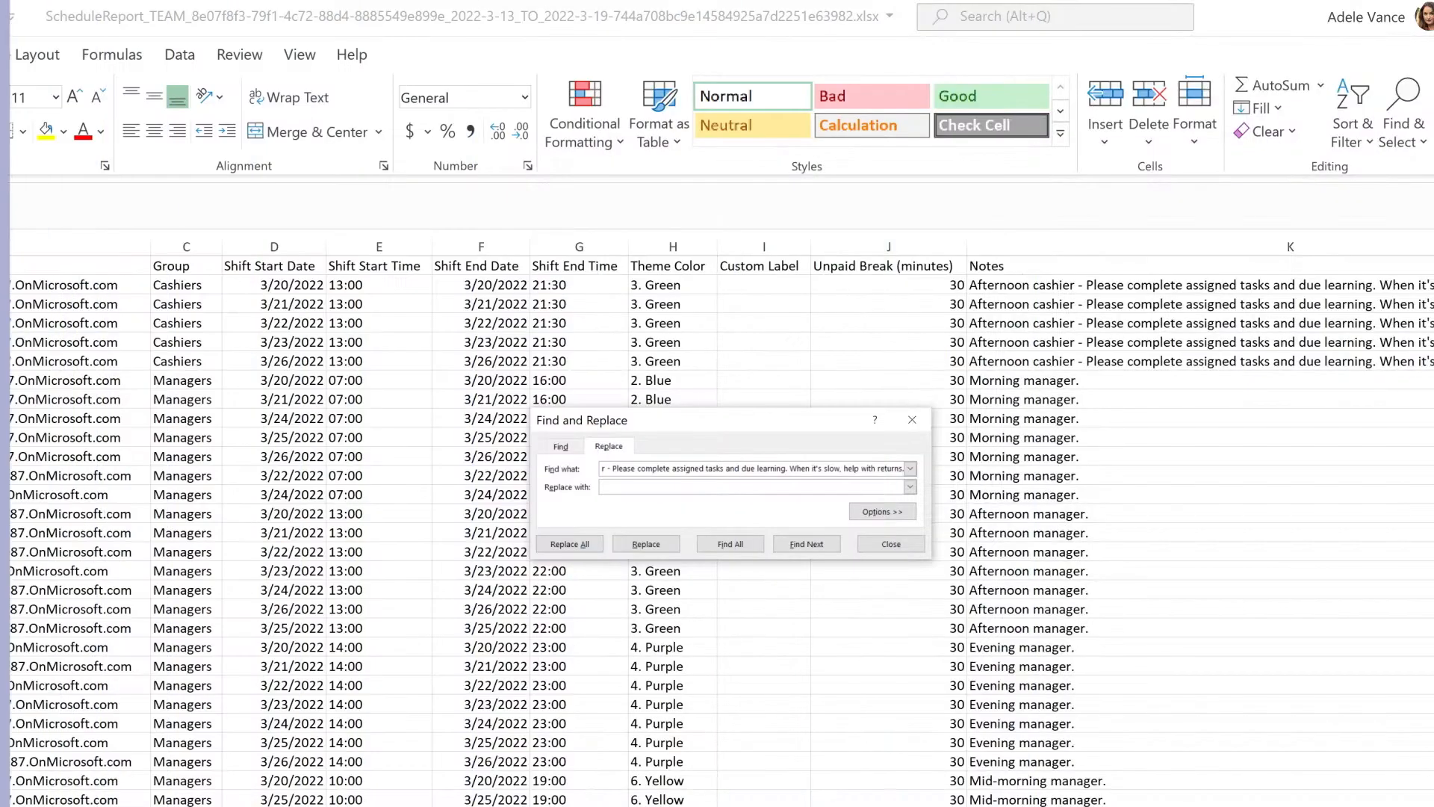
# Replace the long afternoon cashier notes with 'Afternoon cashier - Complete due tasks.'
pyautogui.write('Afternoon cashier - Compl')
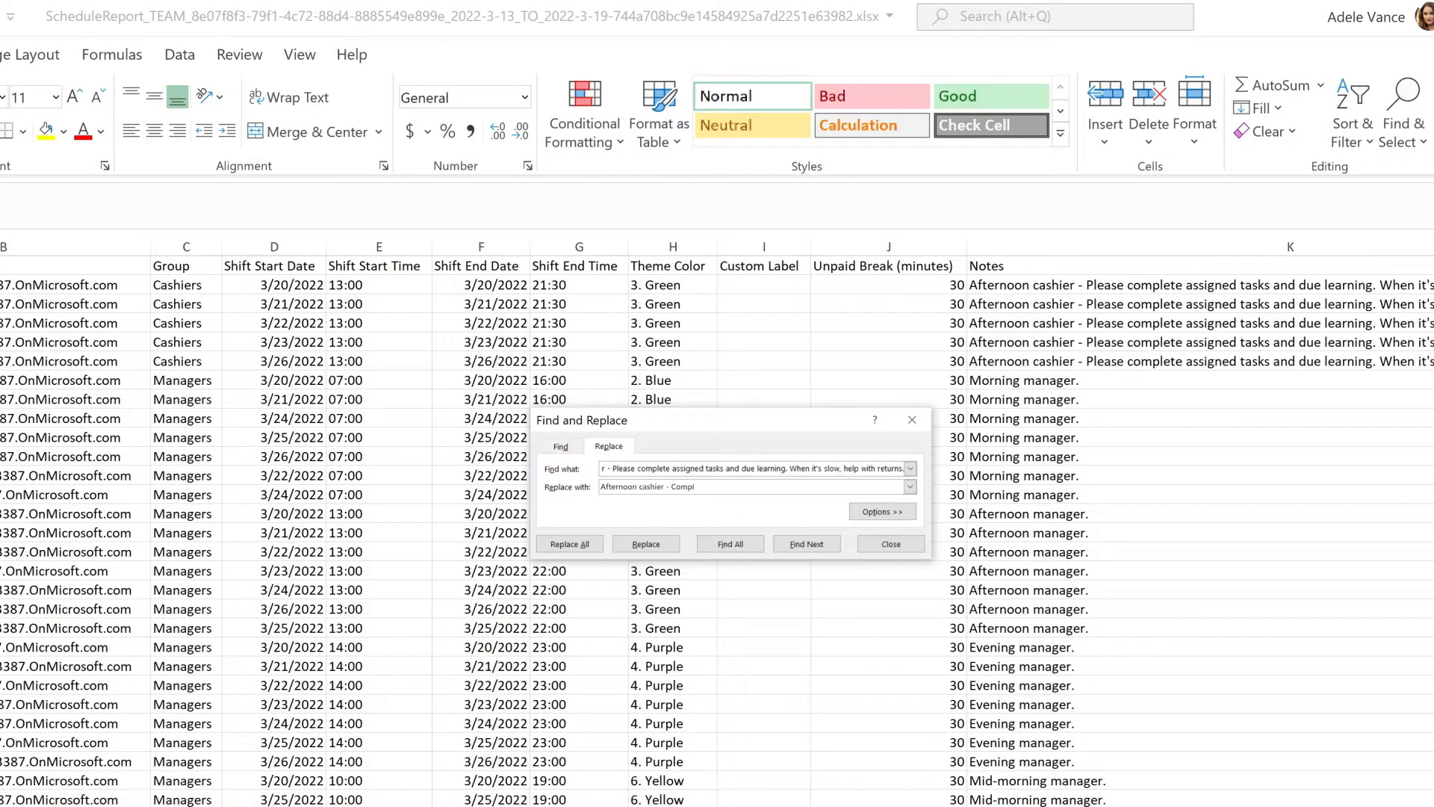
pyautogui.click(567, 543)
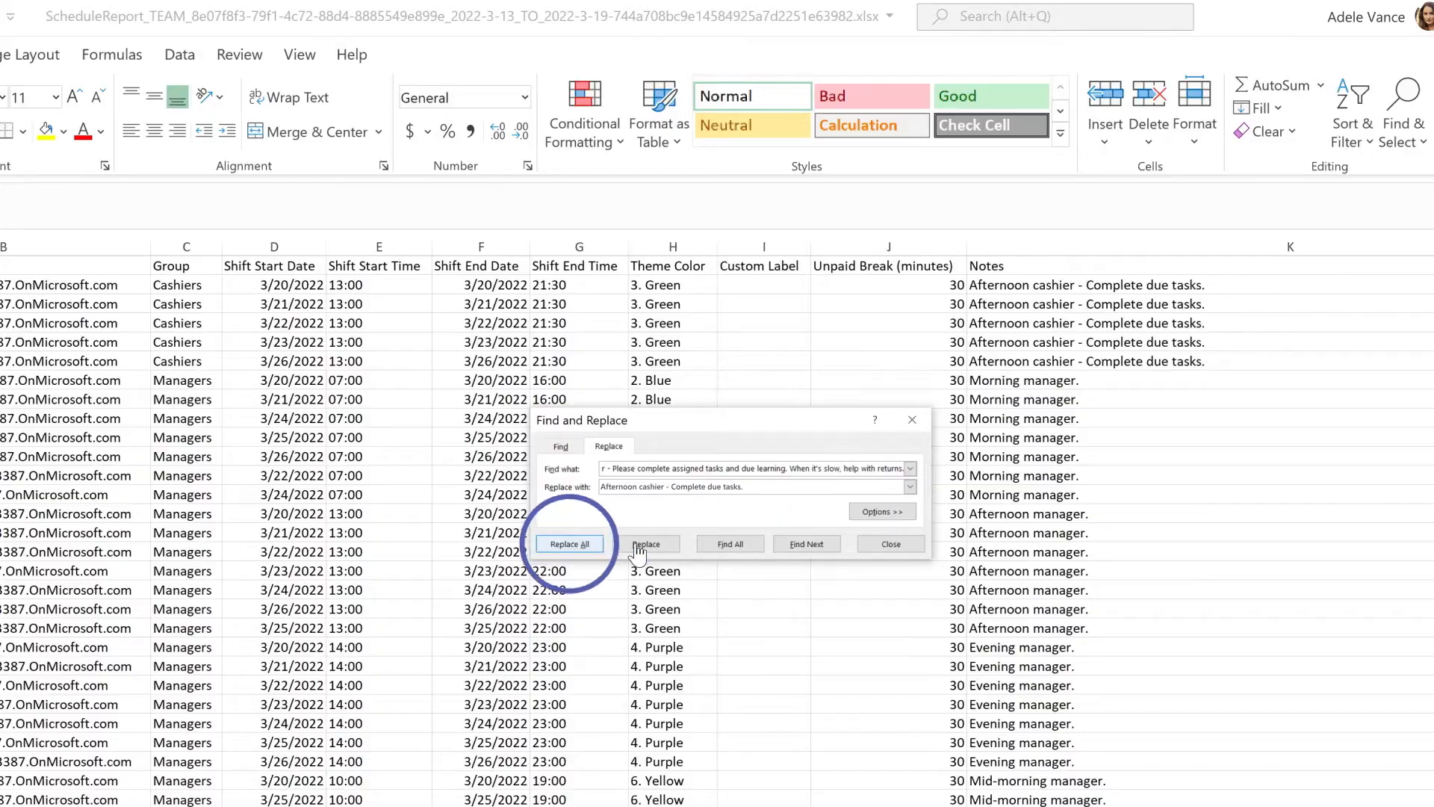
pyautogui.click(567, 542)
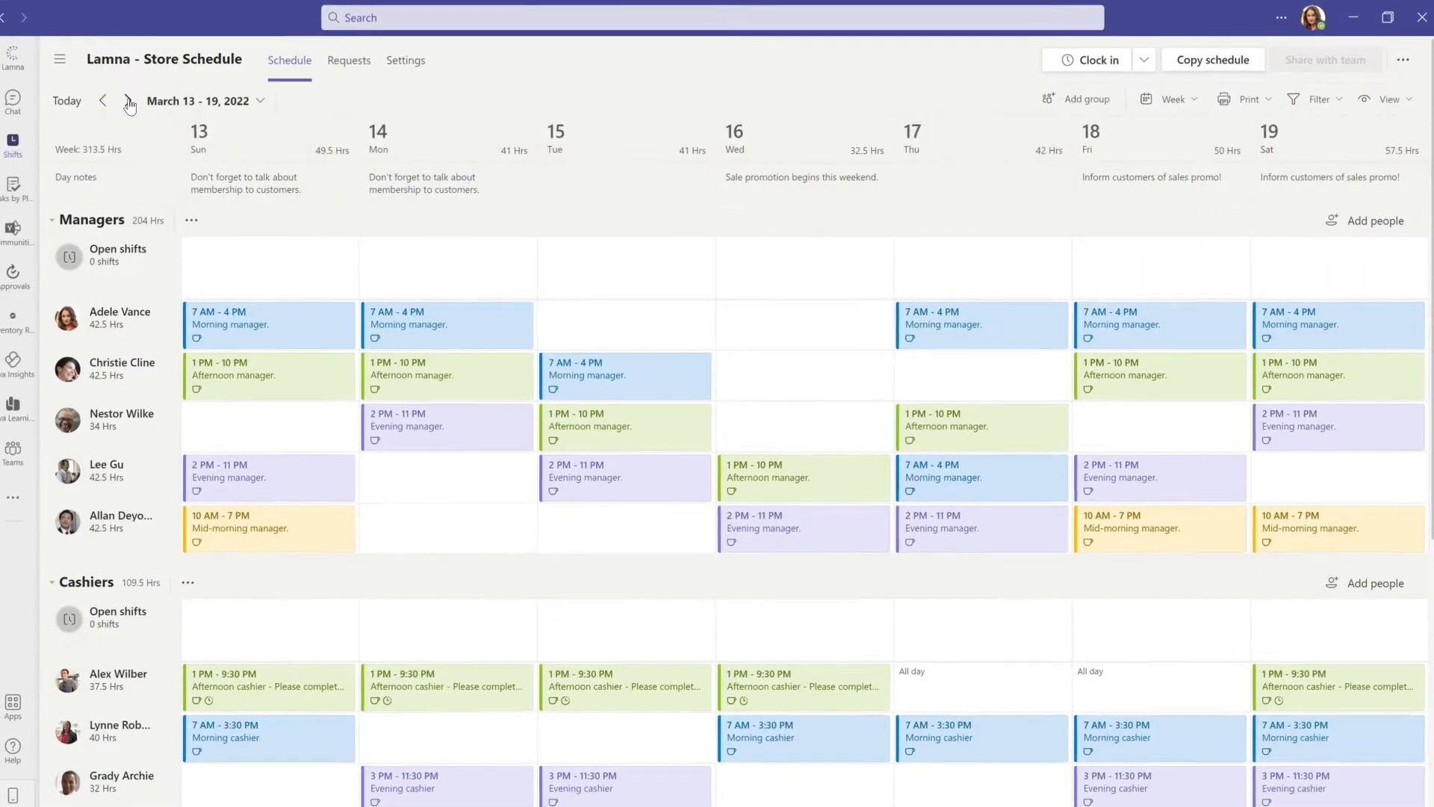
# Switch to the March 20–26 week, import the edited schedule file, and confirm completion
pyautogui.click(129, 101)
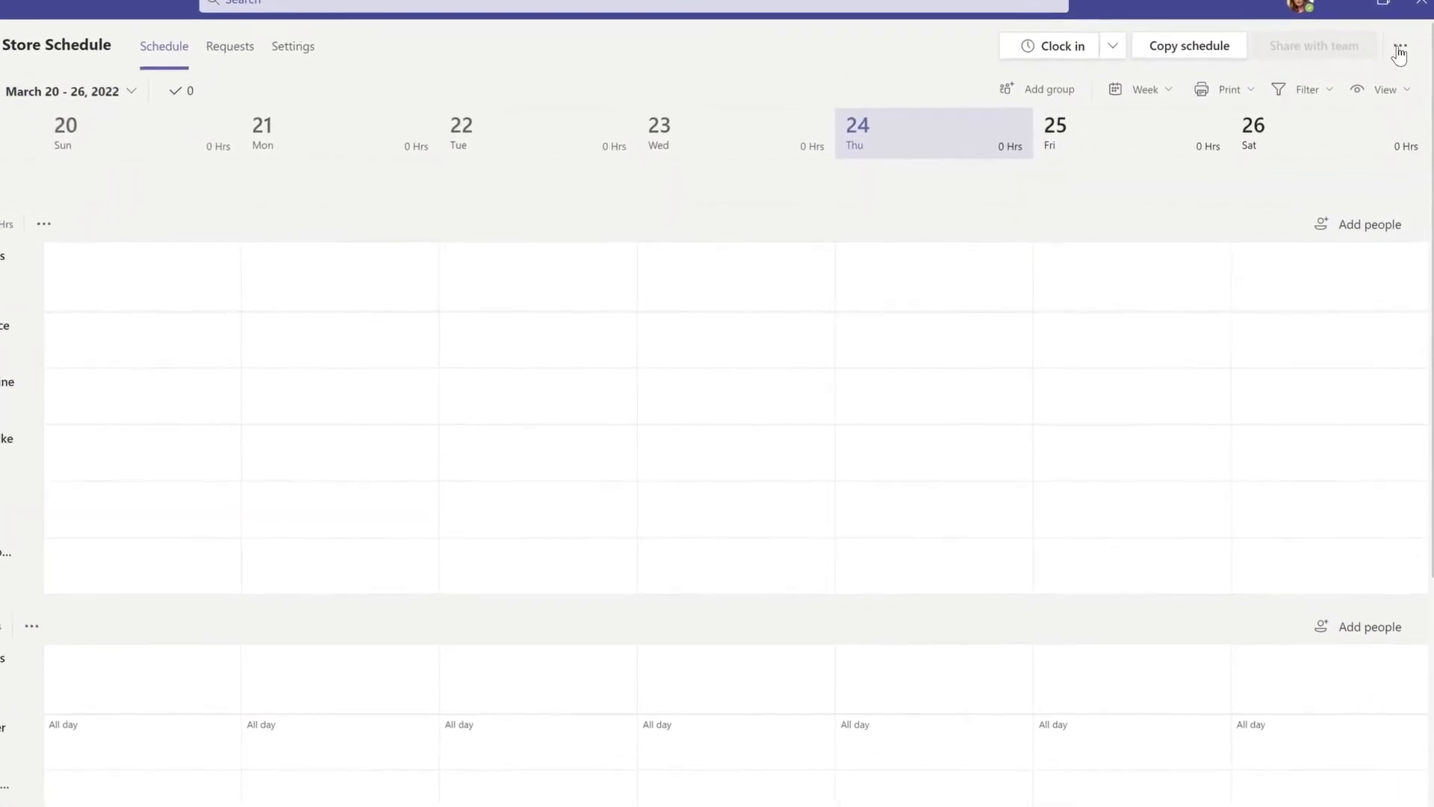
pyautogui.click(1398, 46)
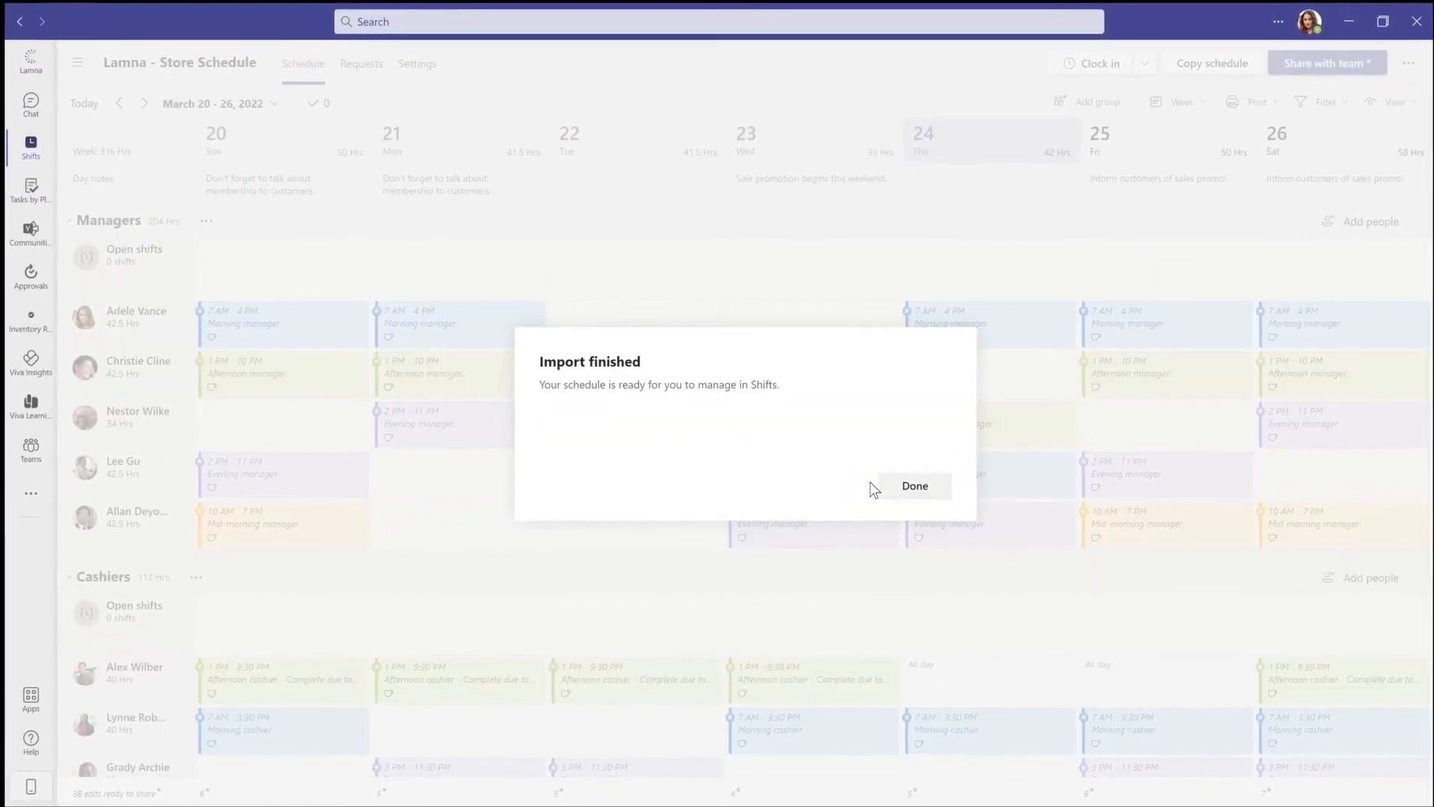
pyautogui.click(914, 485)
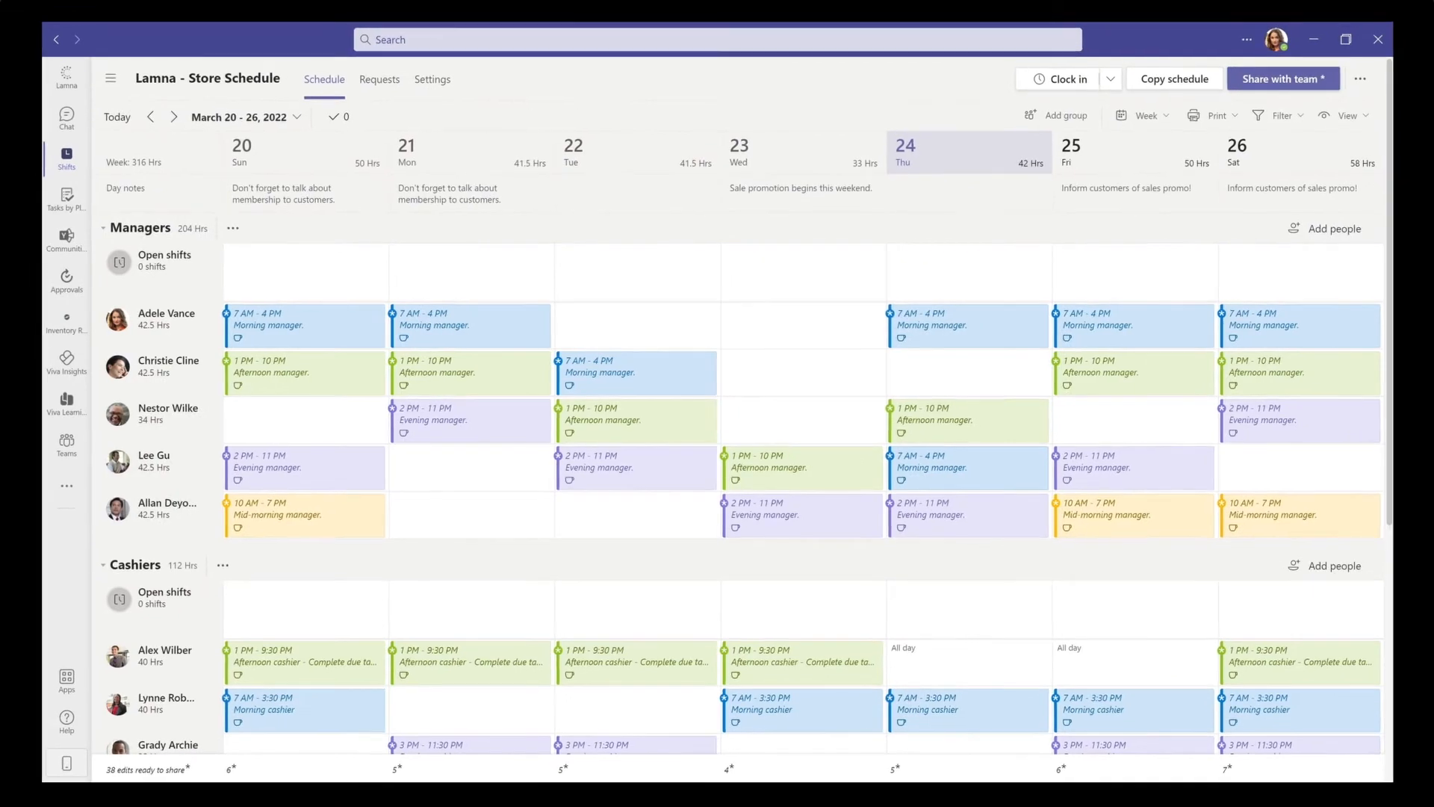